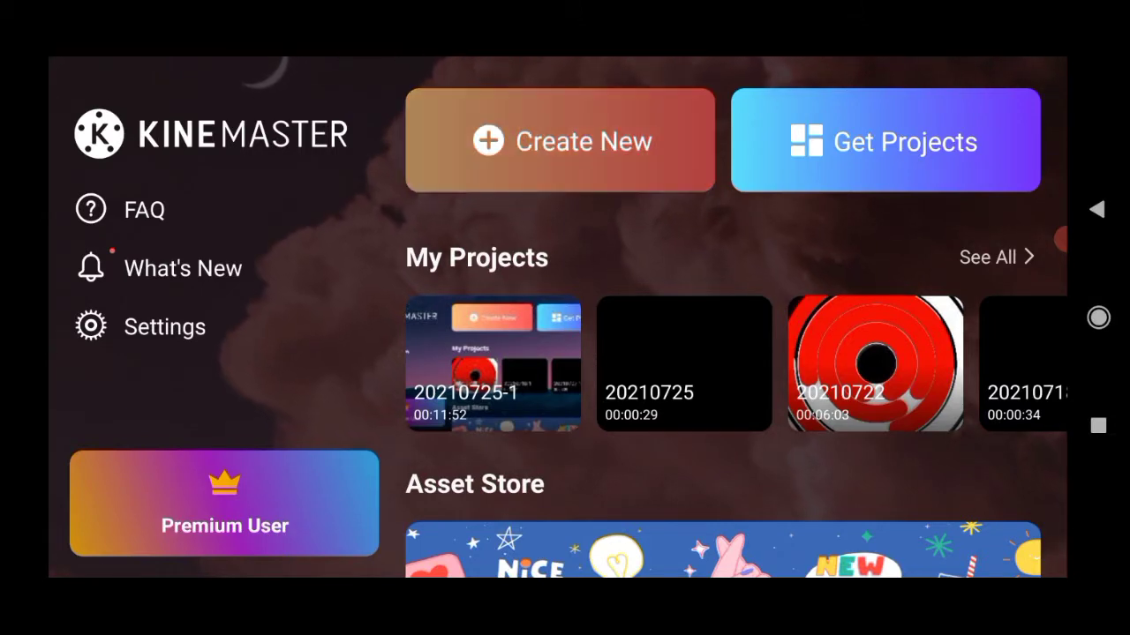
Create a new project in 16:9 widescreen and enter the empty editor.
left_click(560, 142)
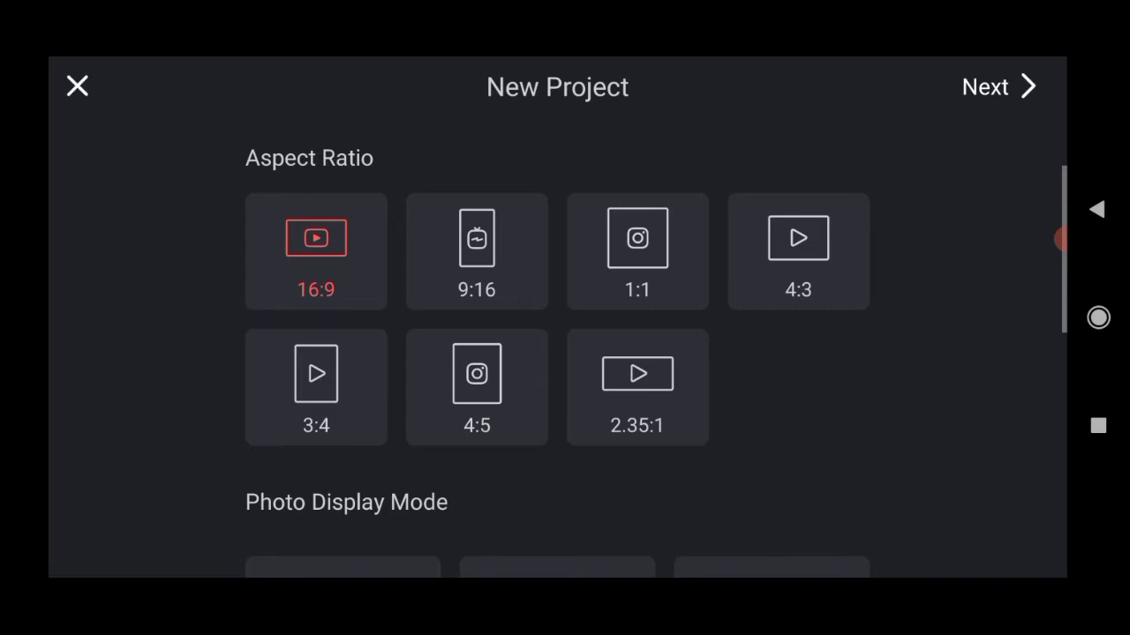
left_click(997, 88)
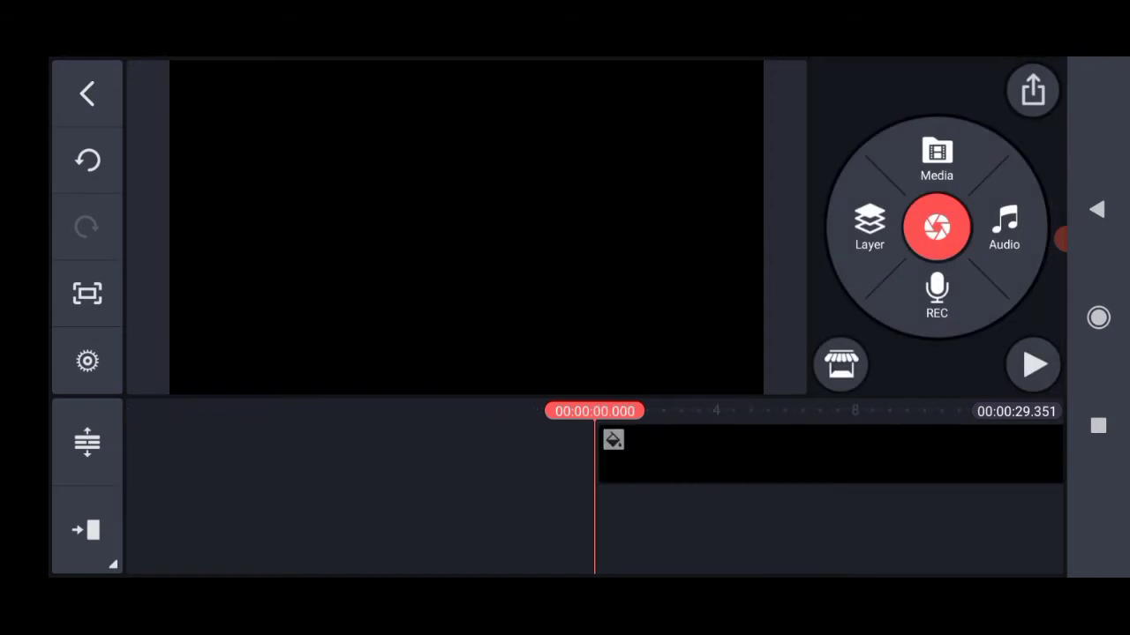
Add the leaf-frame PNG as a media layer and set it to the full-screen split layout.
left_click(867, 228)
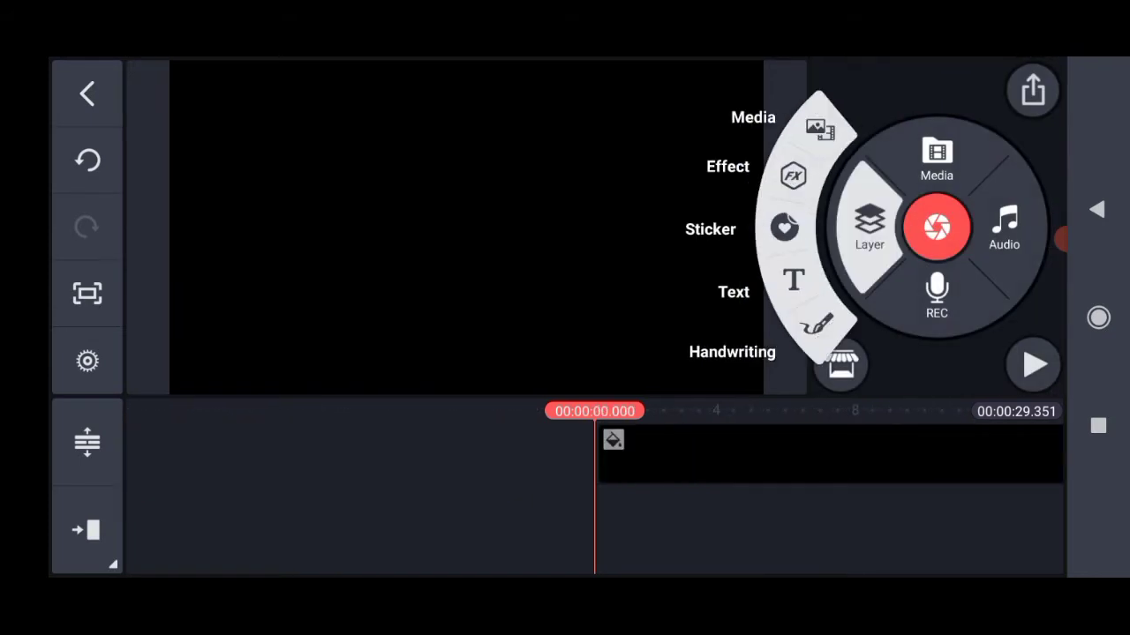
left_click(823, 127)
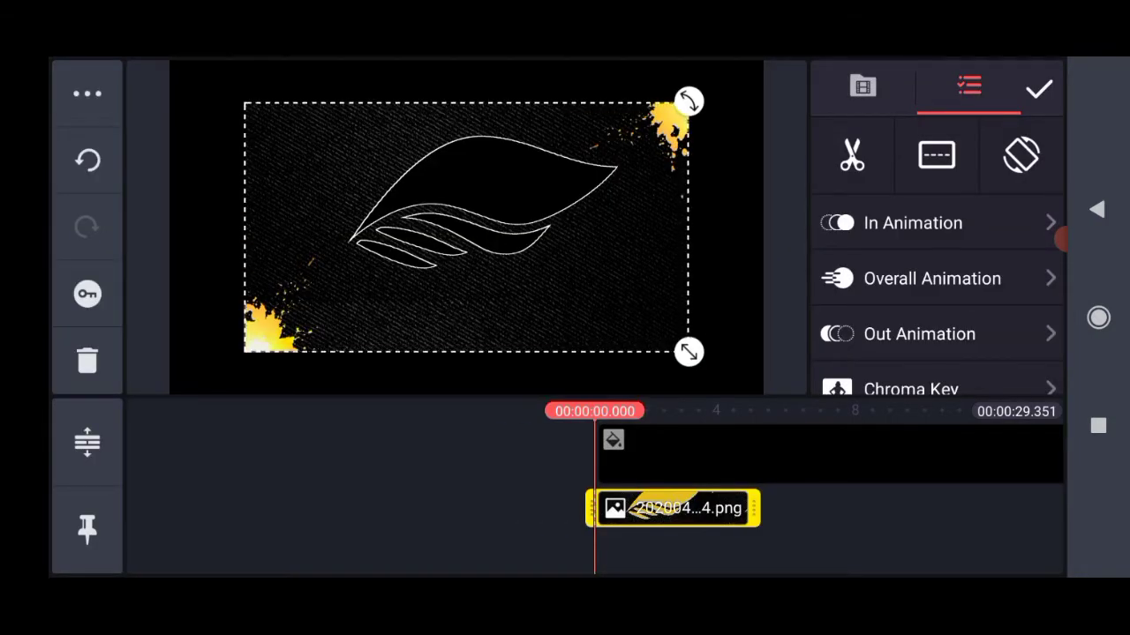
left_click(1021, 155)
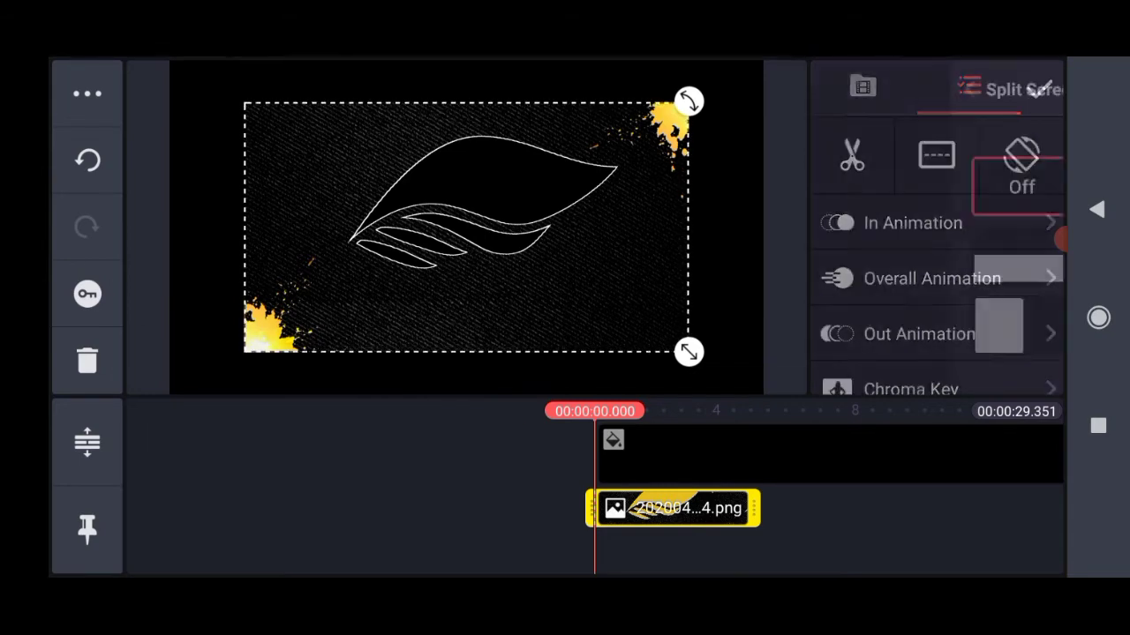
left_click(1020, 168)
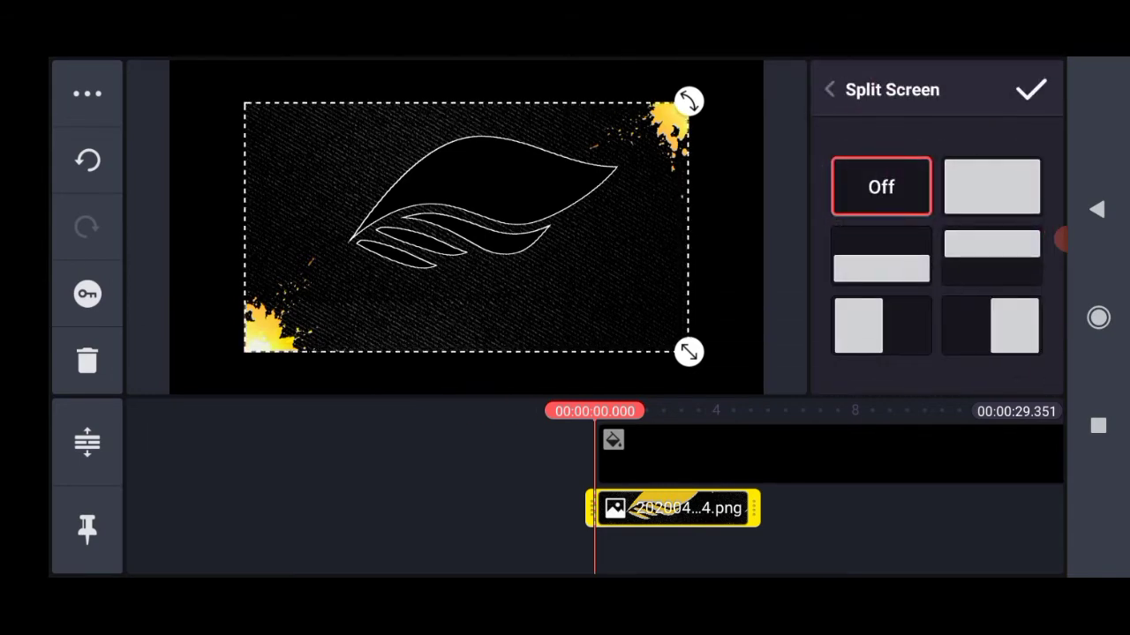
left_click(990, 187)
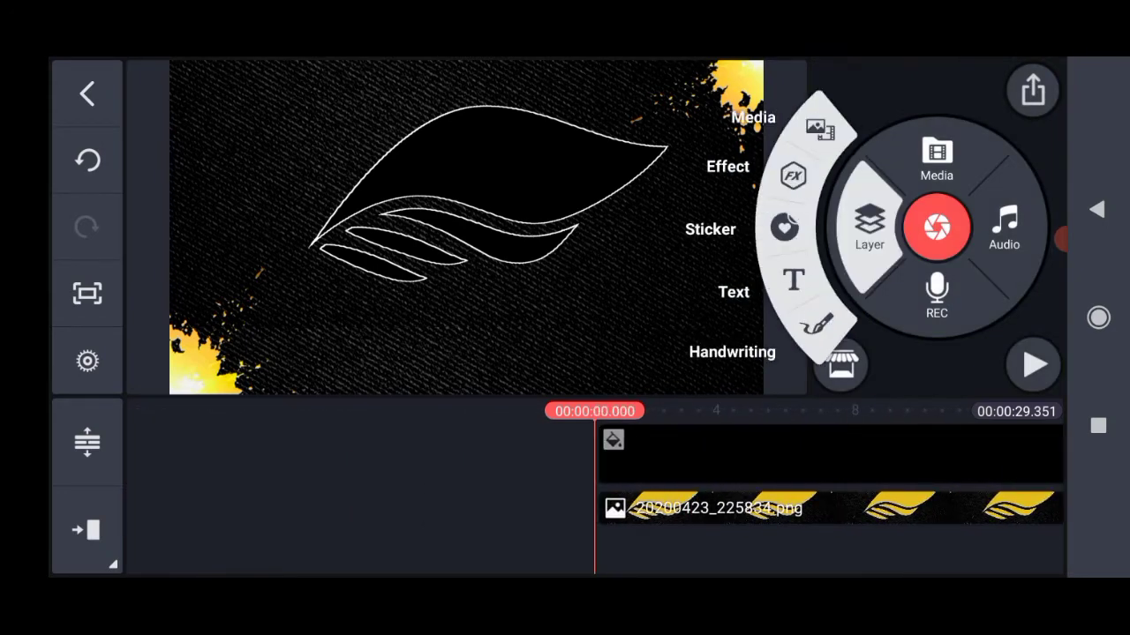
Add the sparkle MP4 as a layer and set its blending to Screen.
left_click(936, 158)
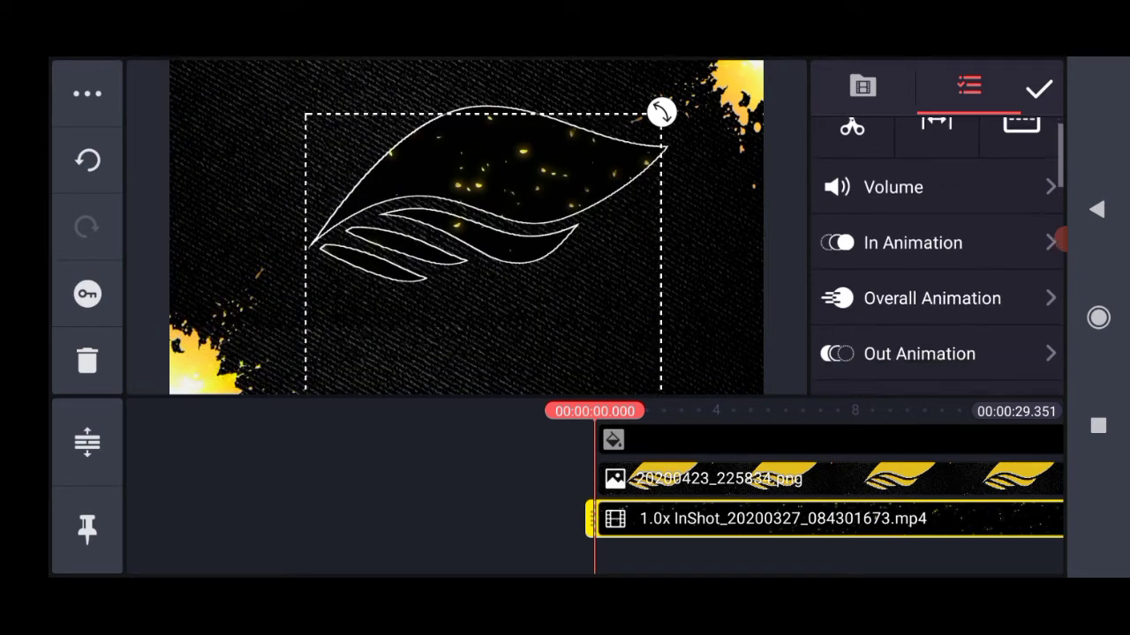
scroll("down", 3)
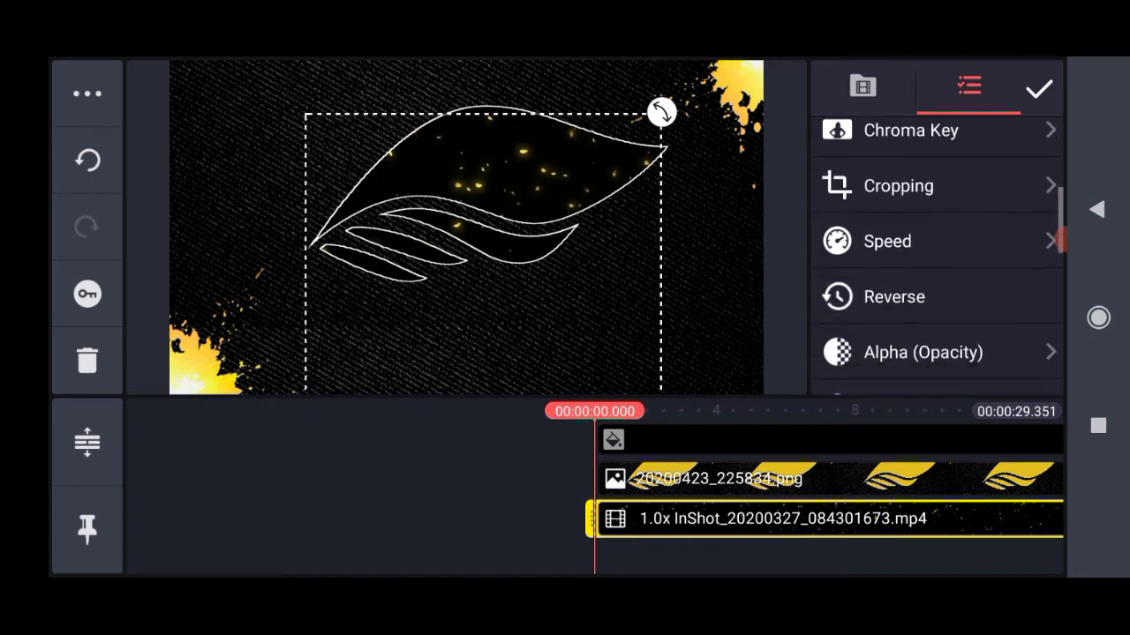
scroll("down", 3)
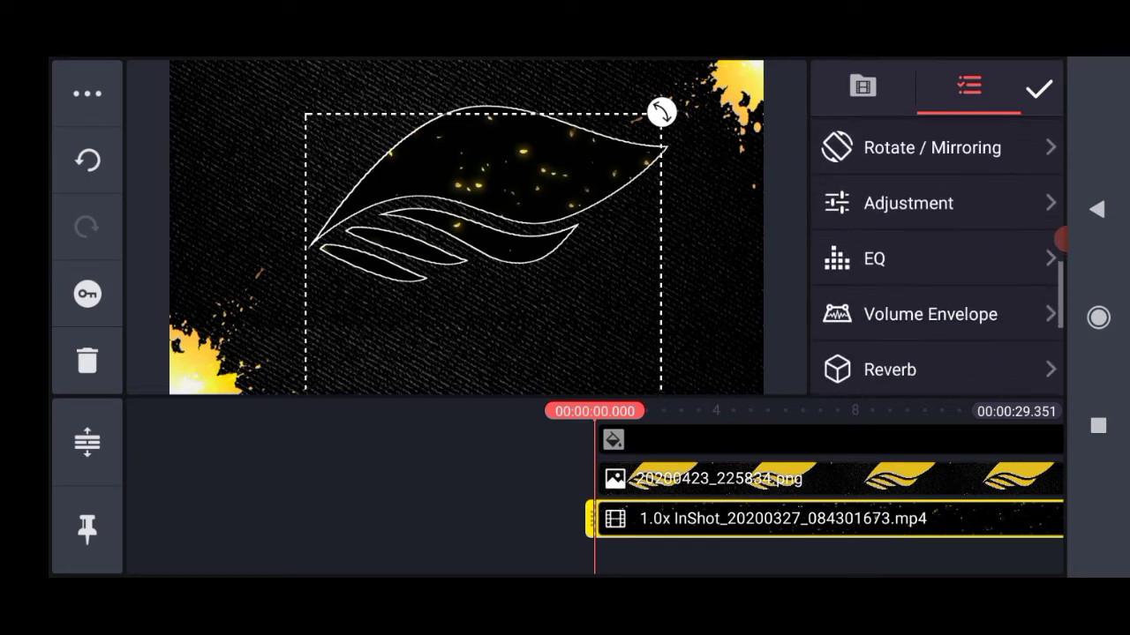
scroll("down", 3)
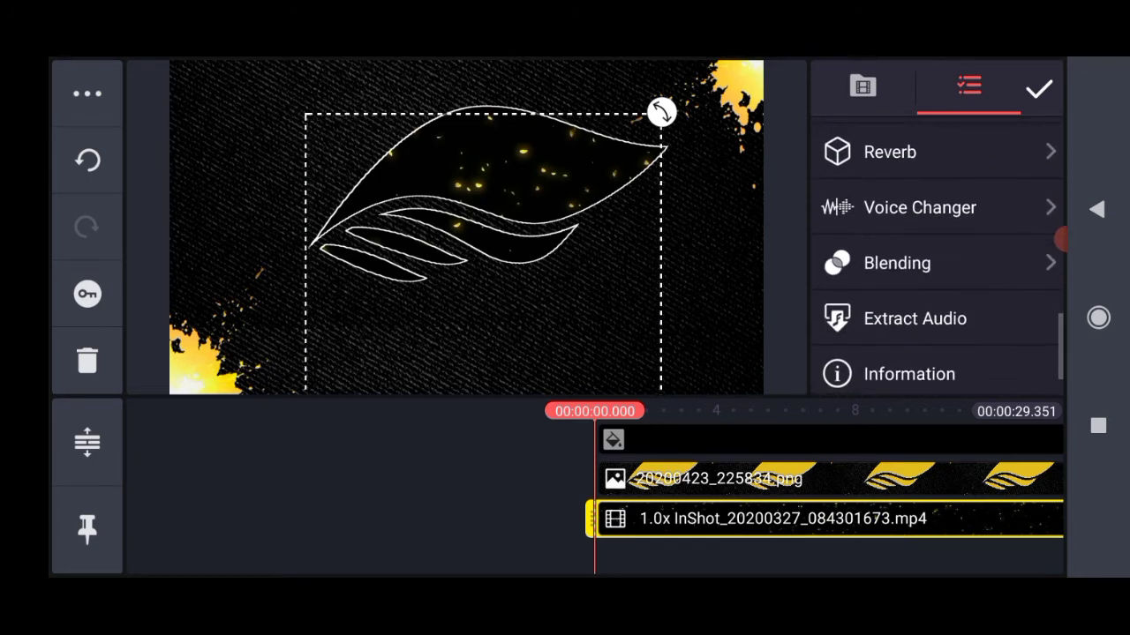
left_click(929, 263)
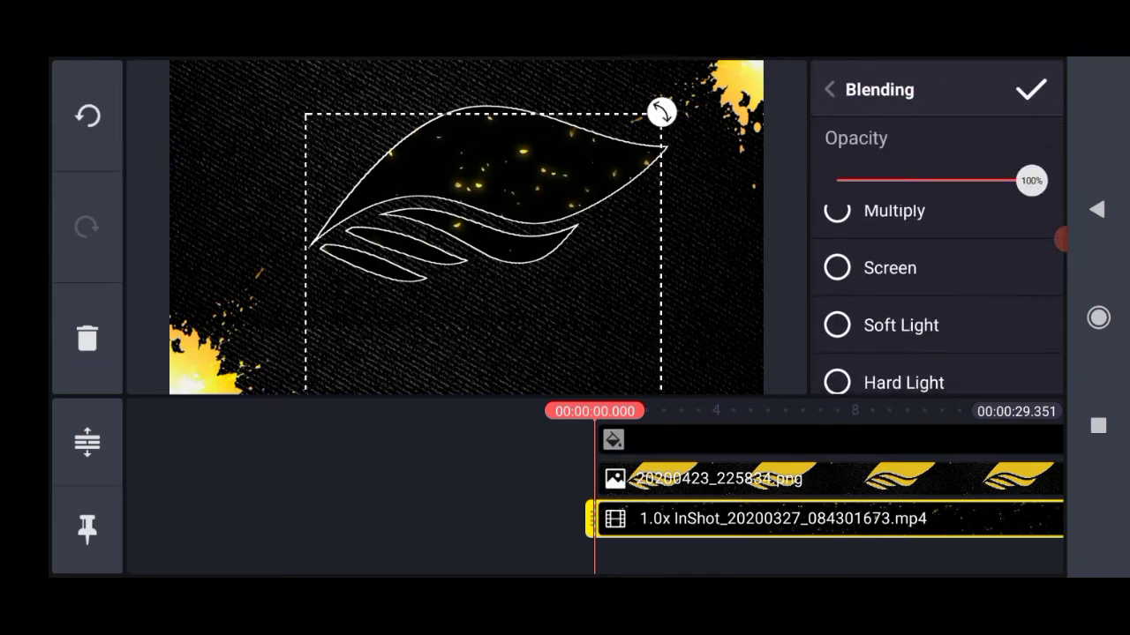
left_click(833, 268)
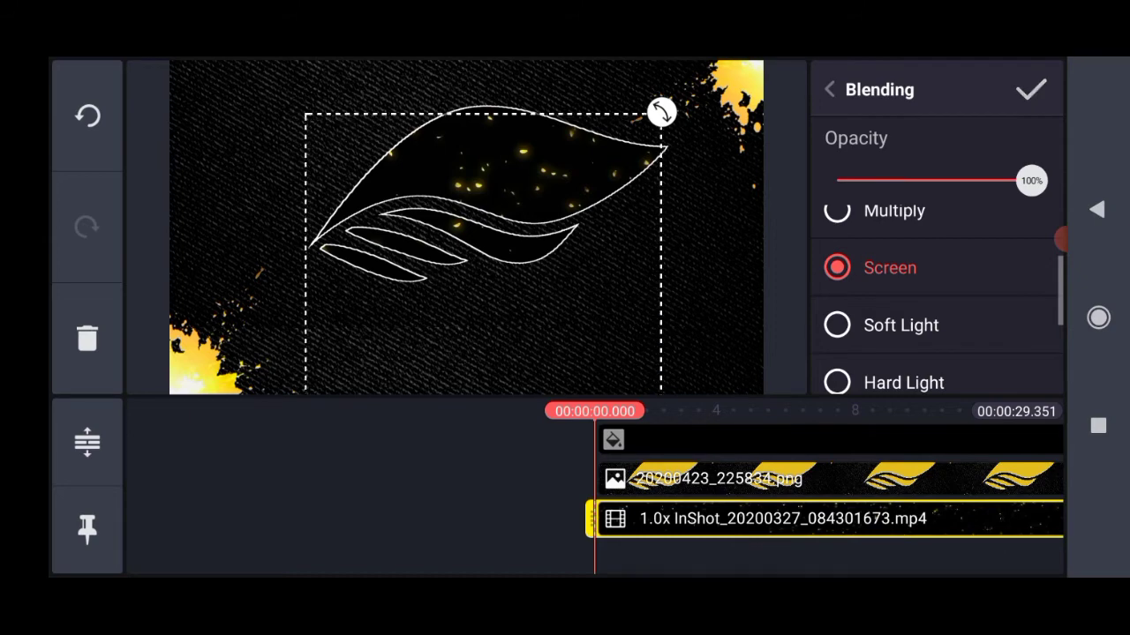
left_click(1031, 89)
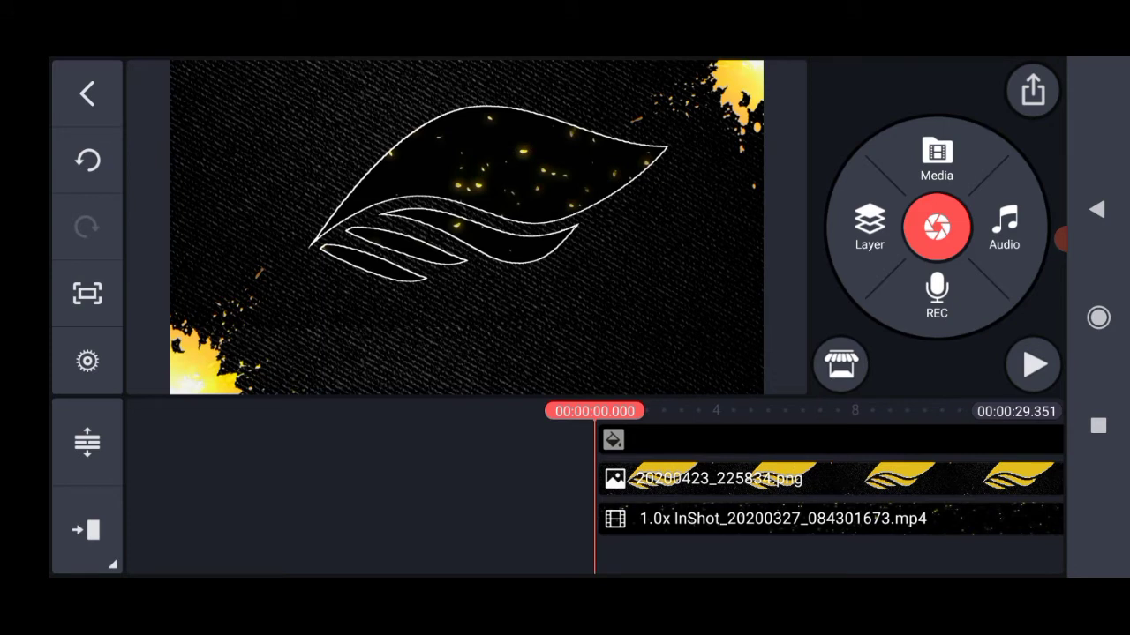
Add the man's portrait photo as a layer and give it the Basic B07 filter.
left_click(867, 228)
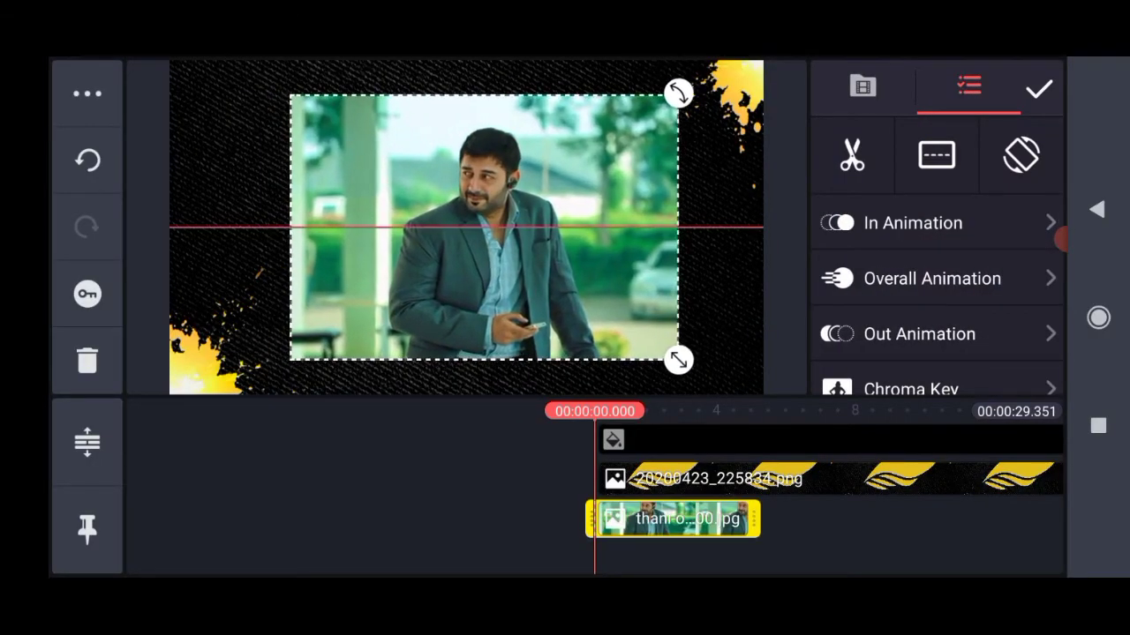
scroll("down", 3)
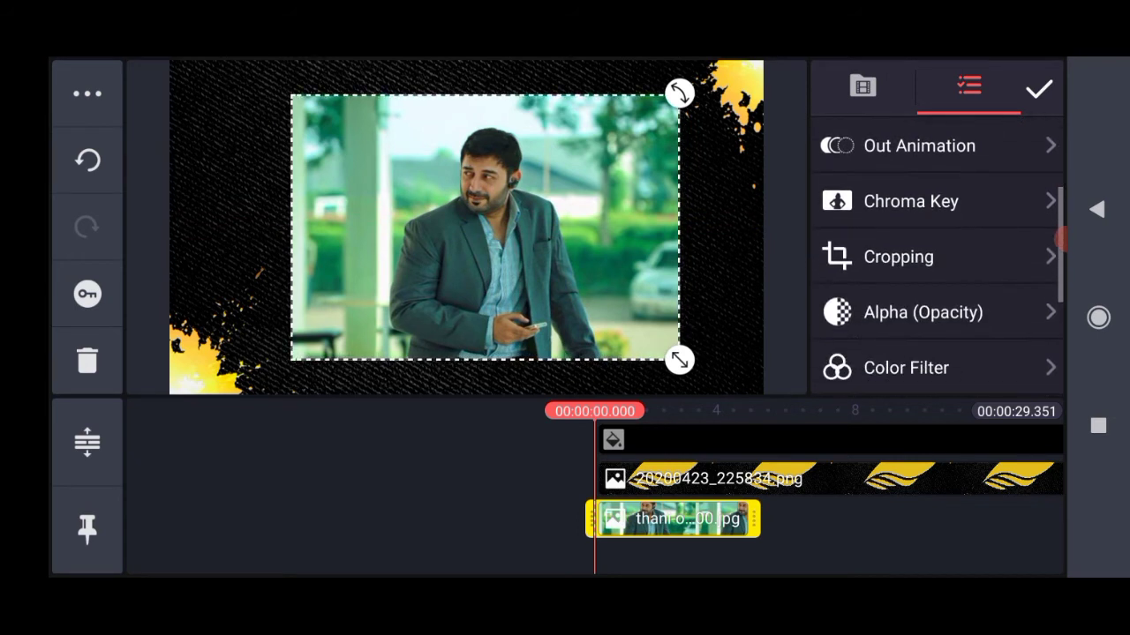
scroll("down", 3)
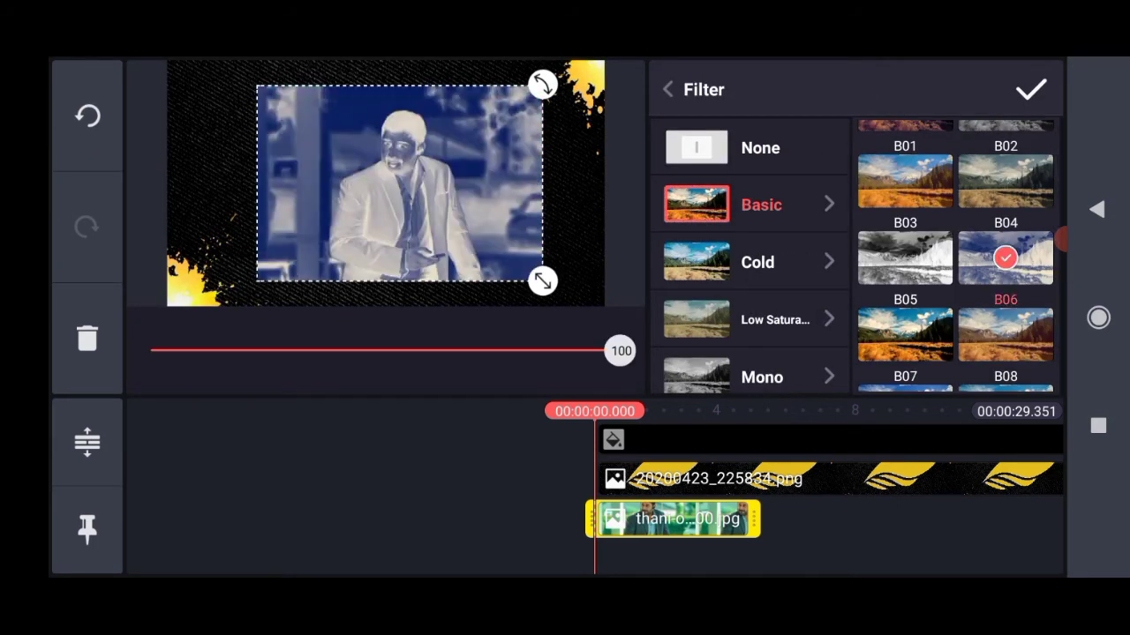
left_click(904, 180)
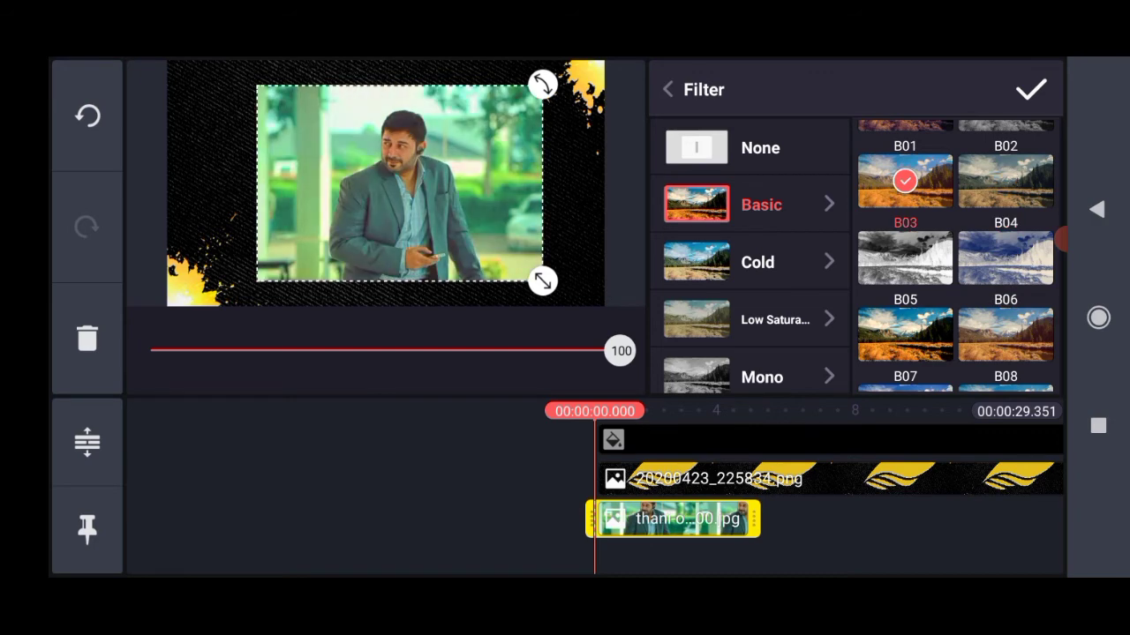
left_click(904, 335)
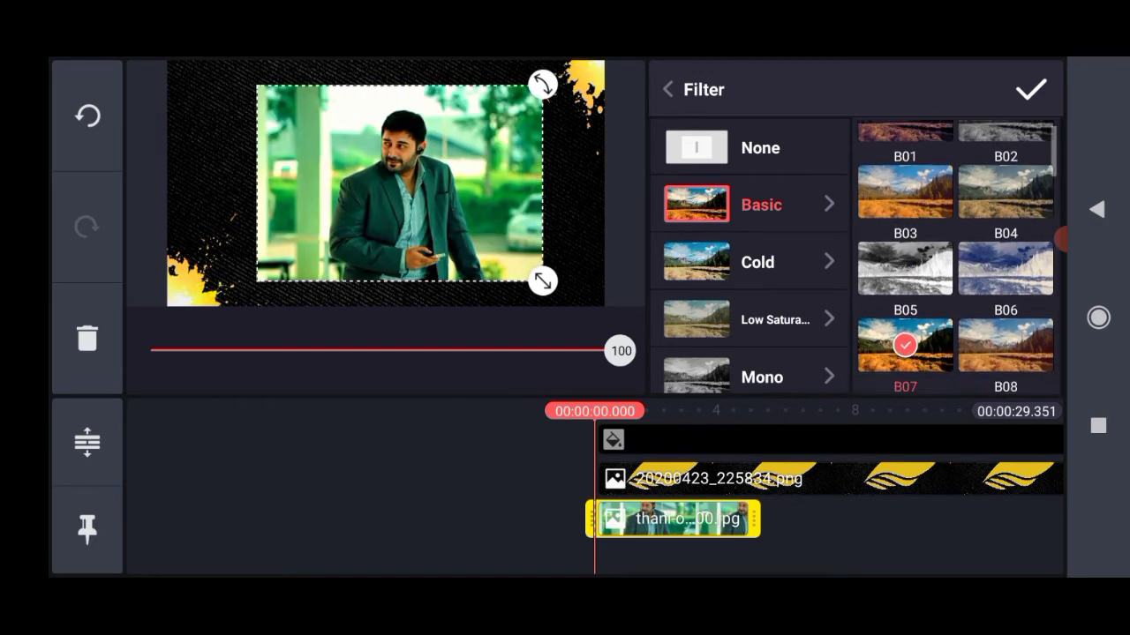
left_click(1031, 88)
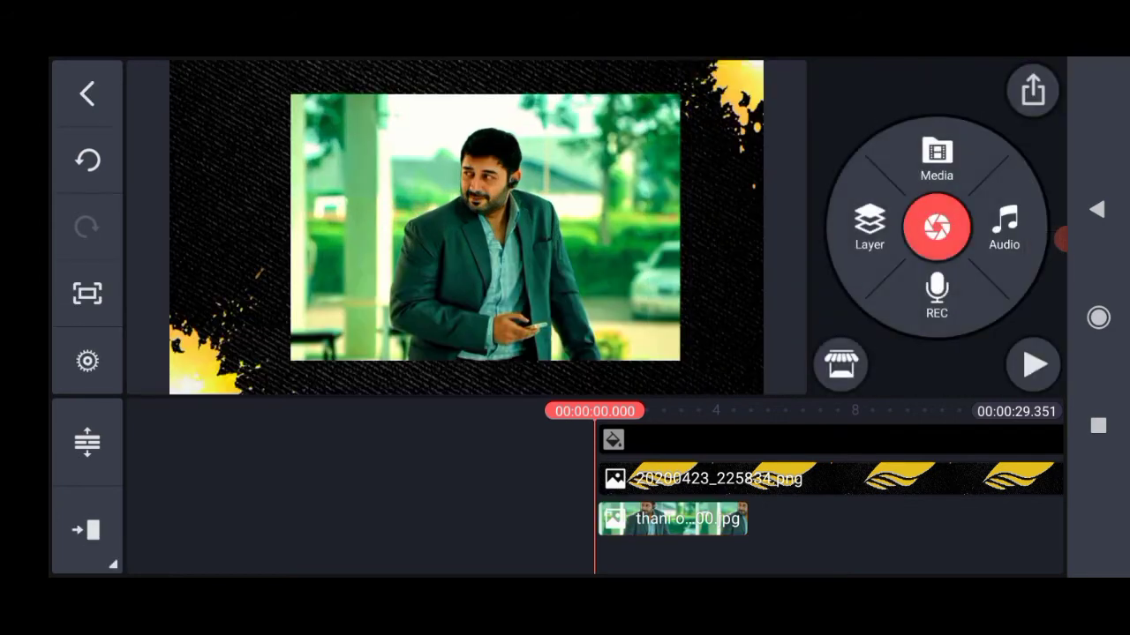
Mask the photo to the leaf shape and set its blending to Screen.
left_click(676, 519)
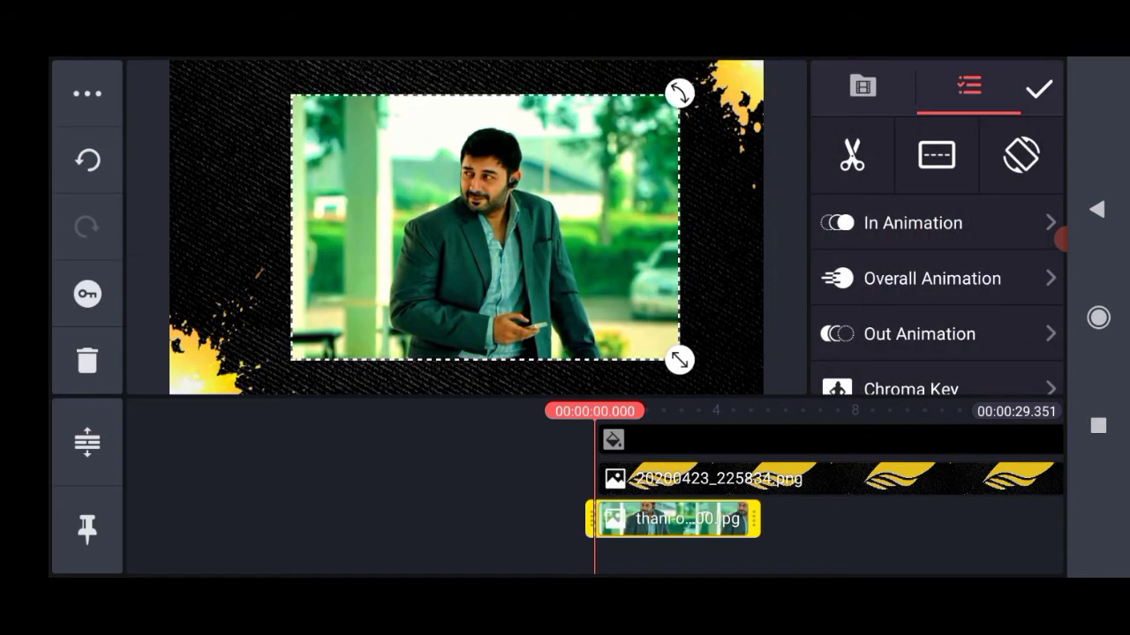
left_click(86, 94)
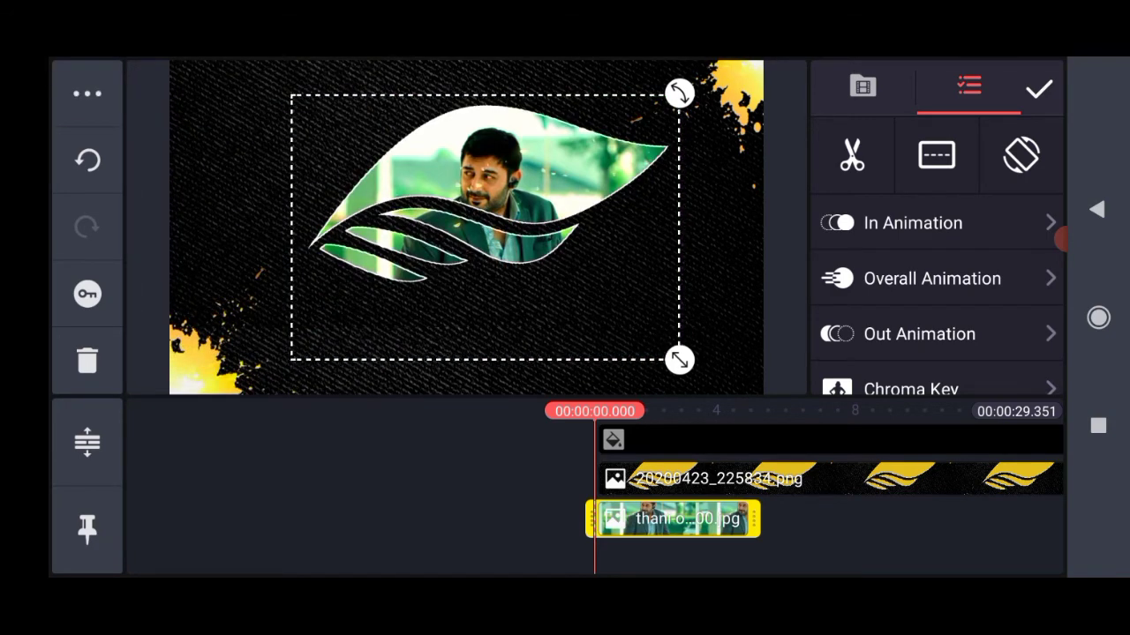
scroll("down", 3)
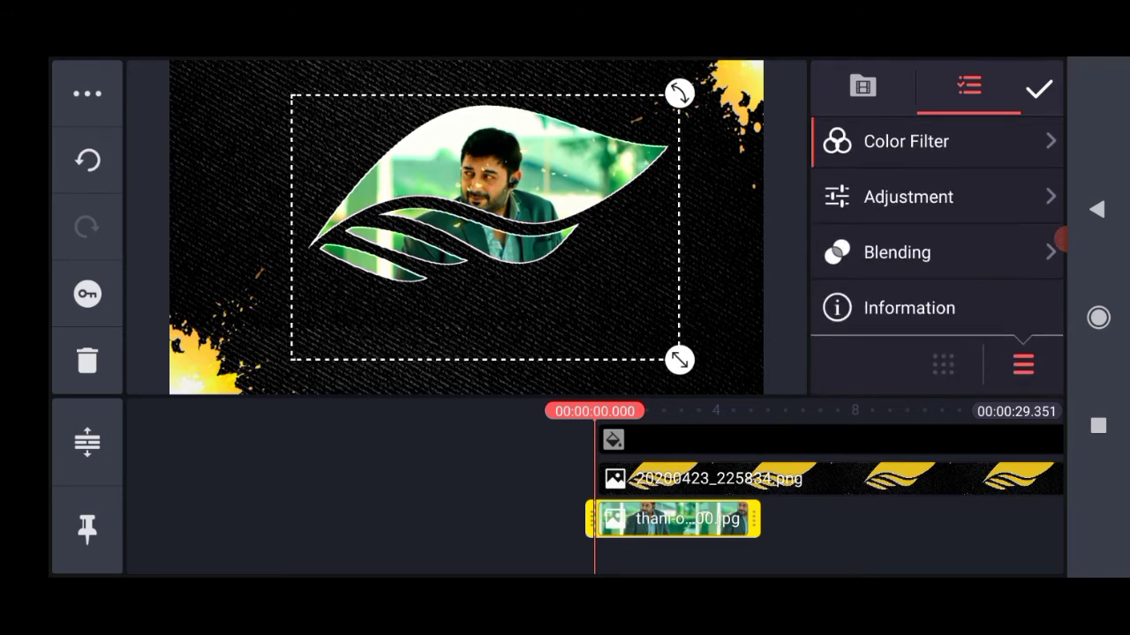
left_click(896, 253)
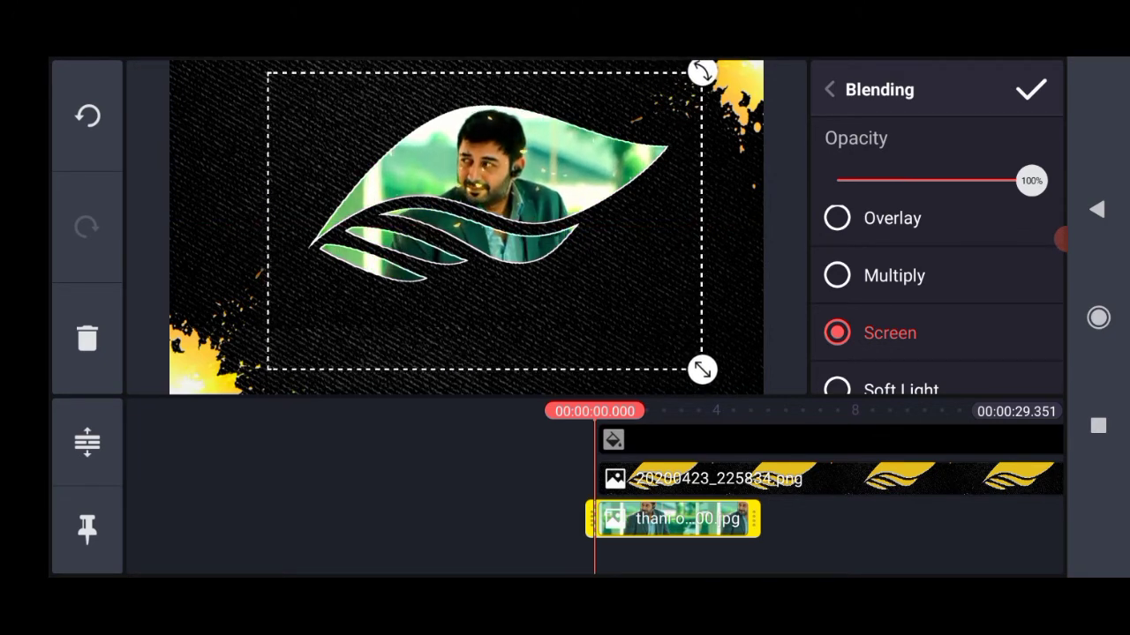
left_click(1031, 88)
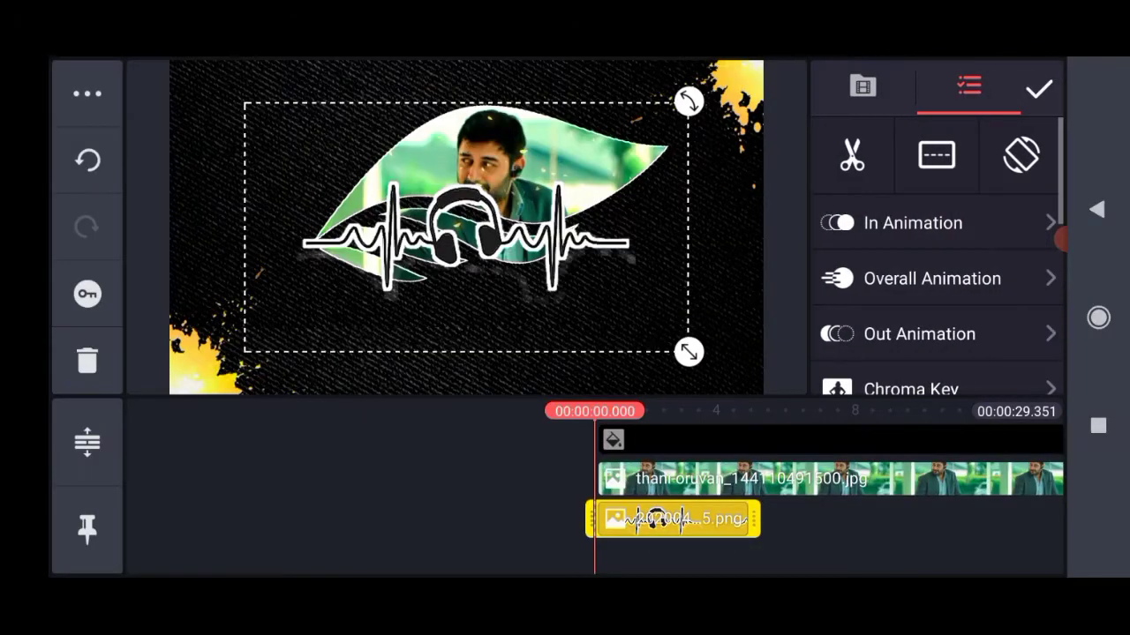
Scale down the headphone graphic and position it beneath the leaf cutout.
left_click_drag(689, 351, 655, 333)
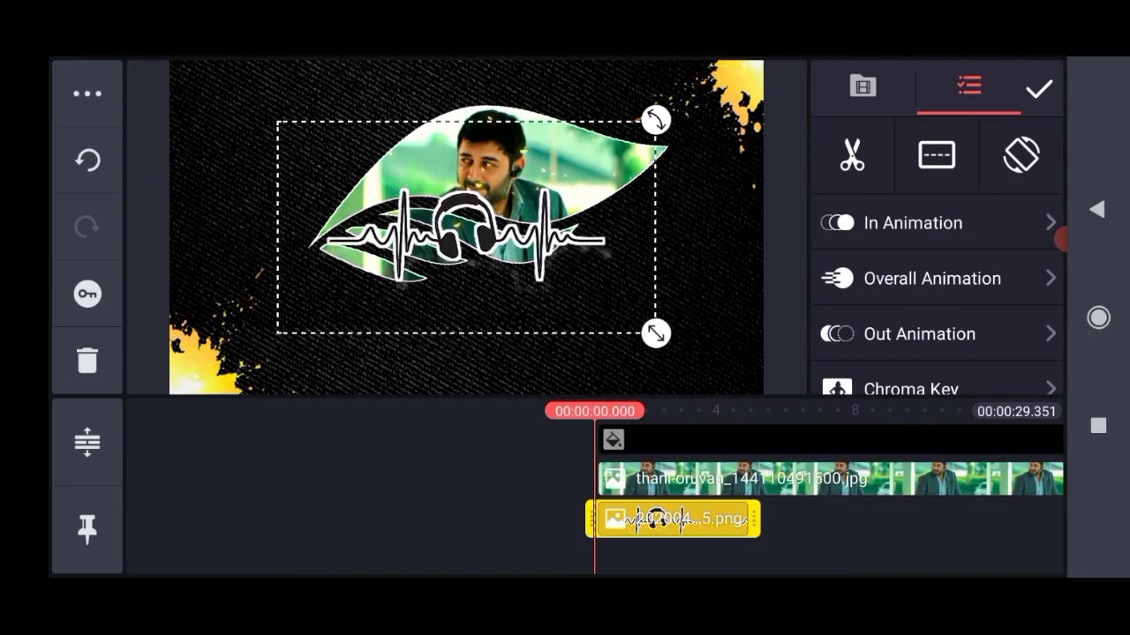
left_click_drag(655, 332, 681, 215)
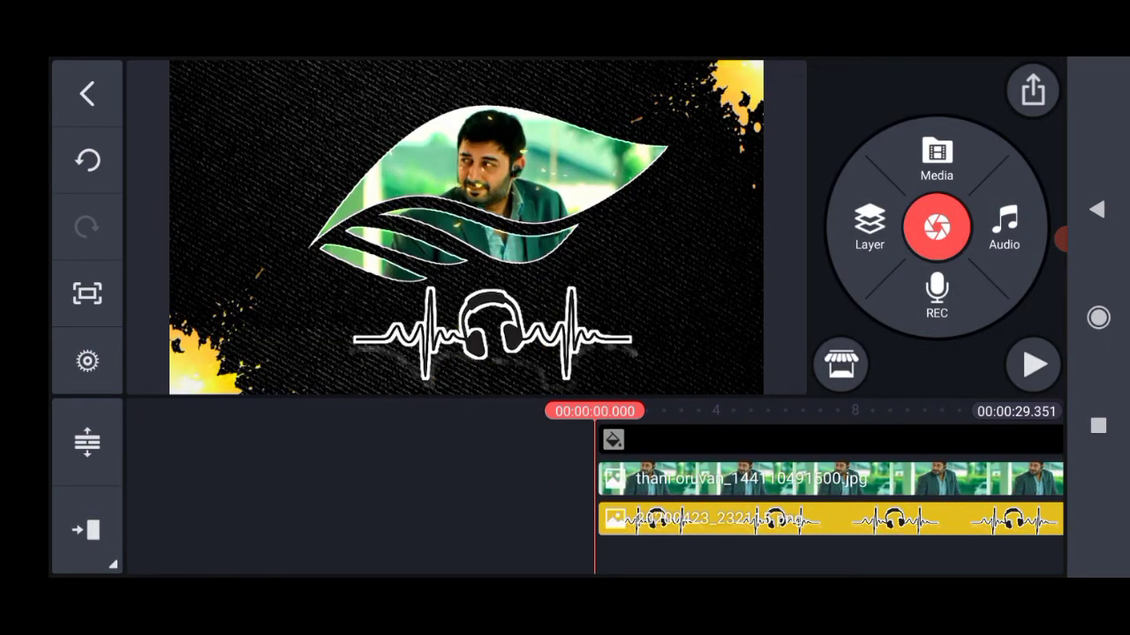
left_click(1038, 363)
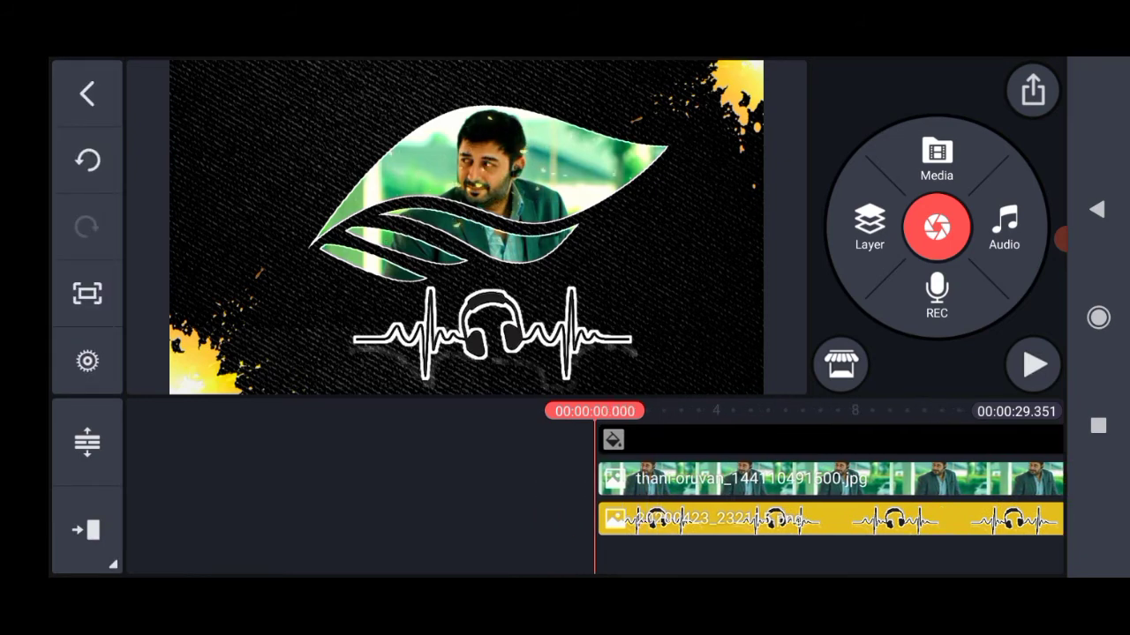
From the Audio Browser folders, pick the Aravind swamy song as the music track.
left_click(935, 228)
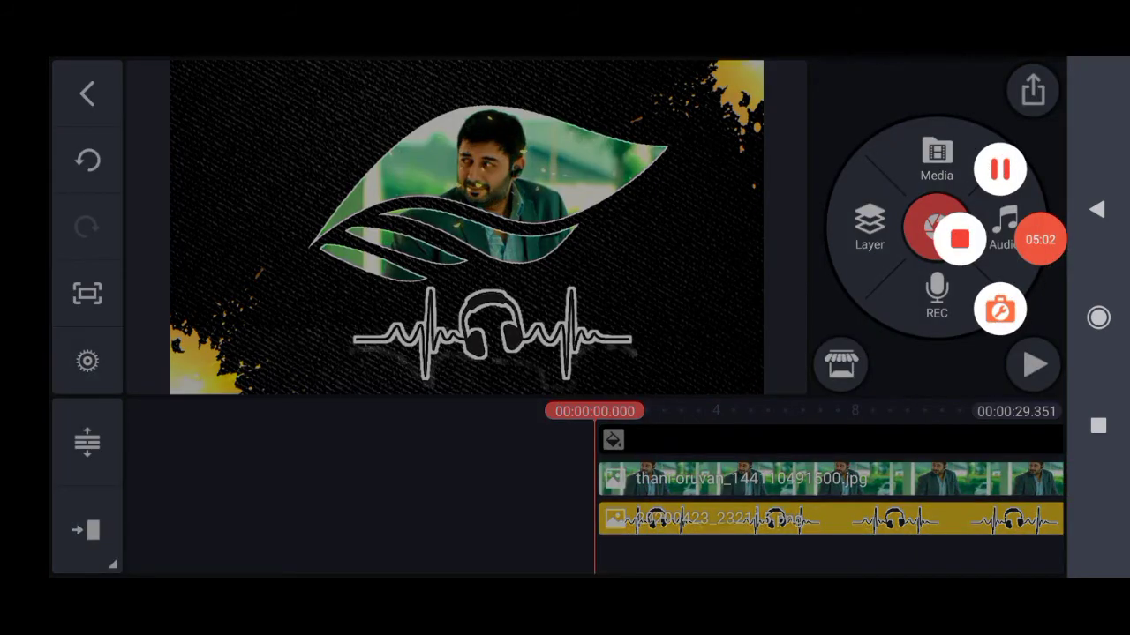
left_click(1006, 225)
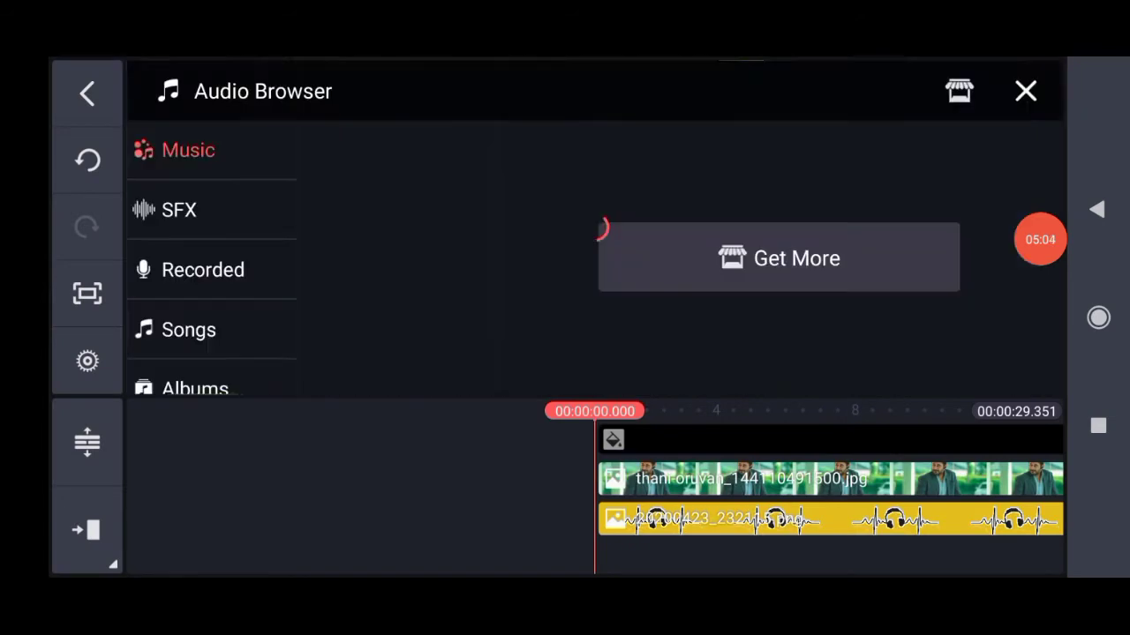
scroll("down", 3)
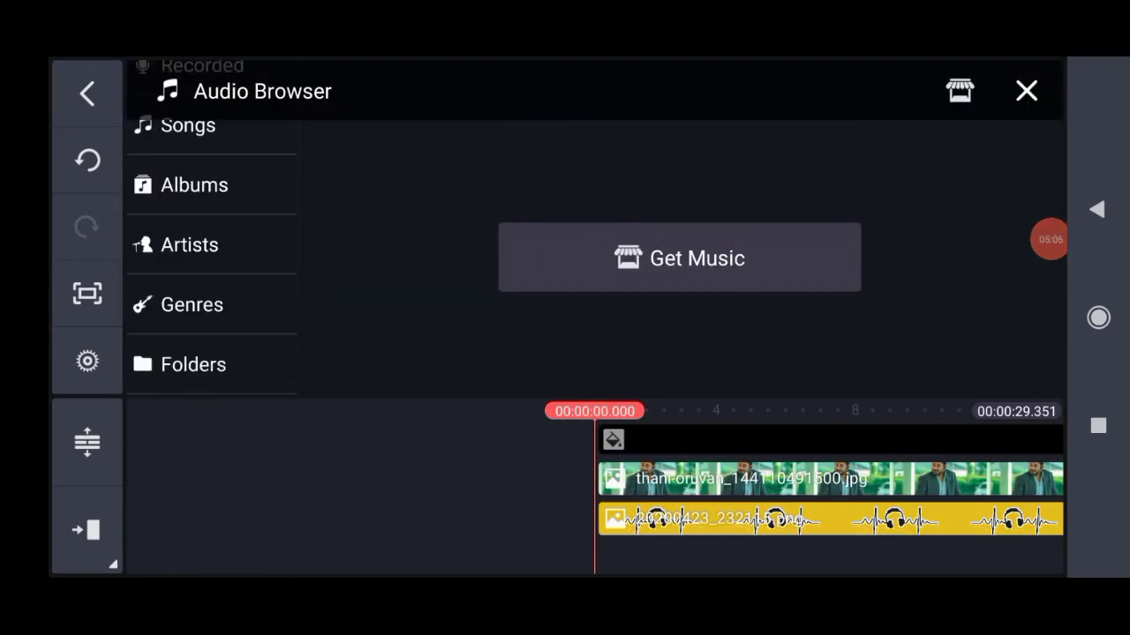
left_click(193, 364)
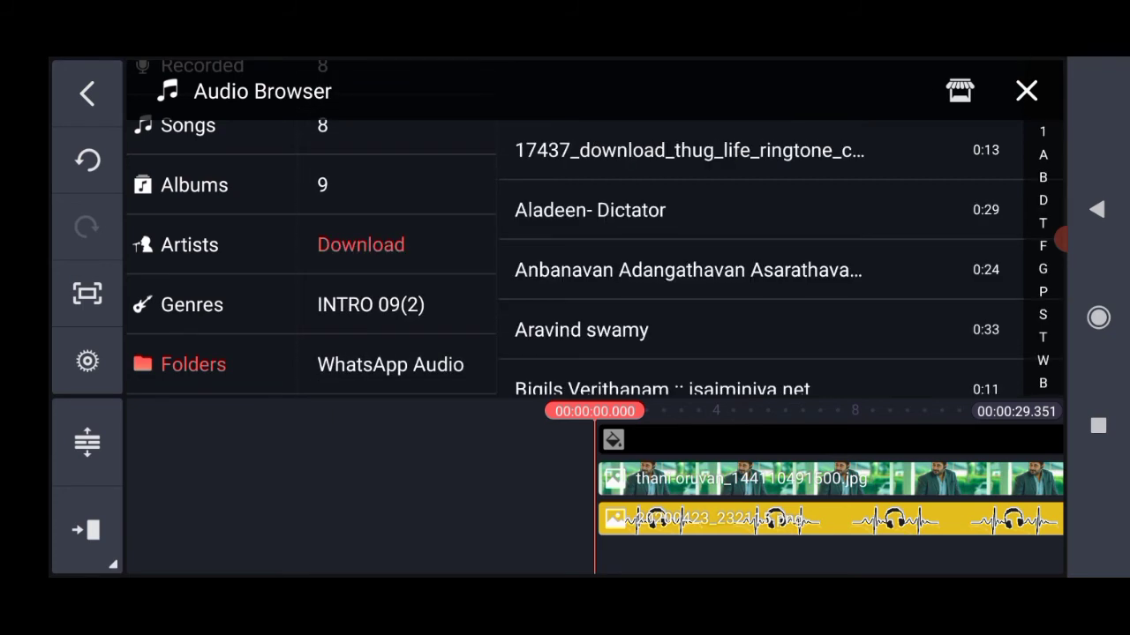
scroll("down", 3)
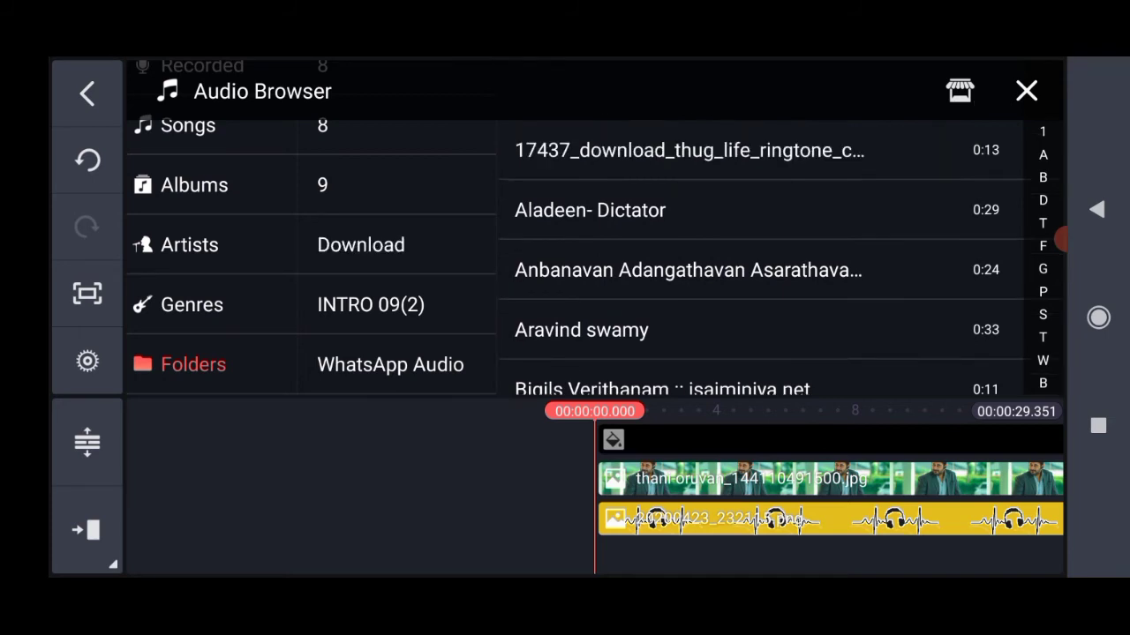
left_click(583, 330)
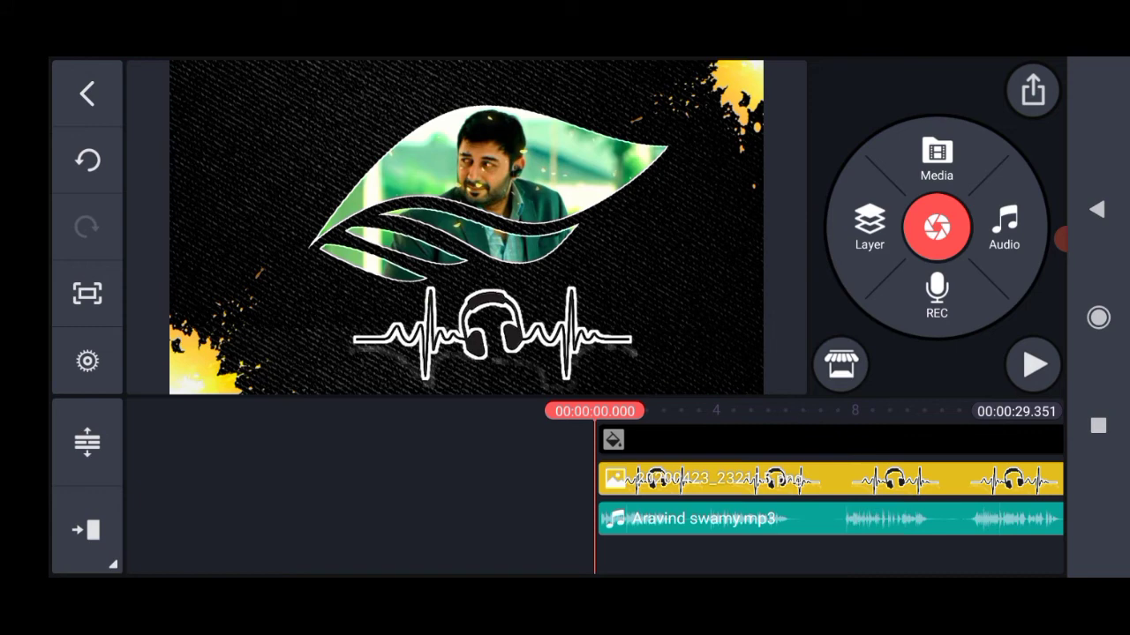
left_click(1034, 365)
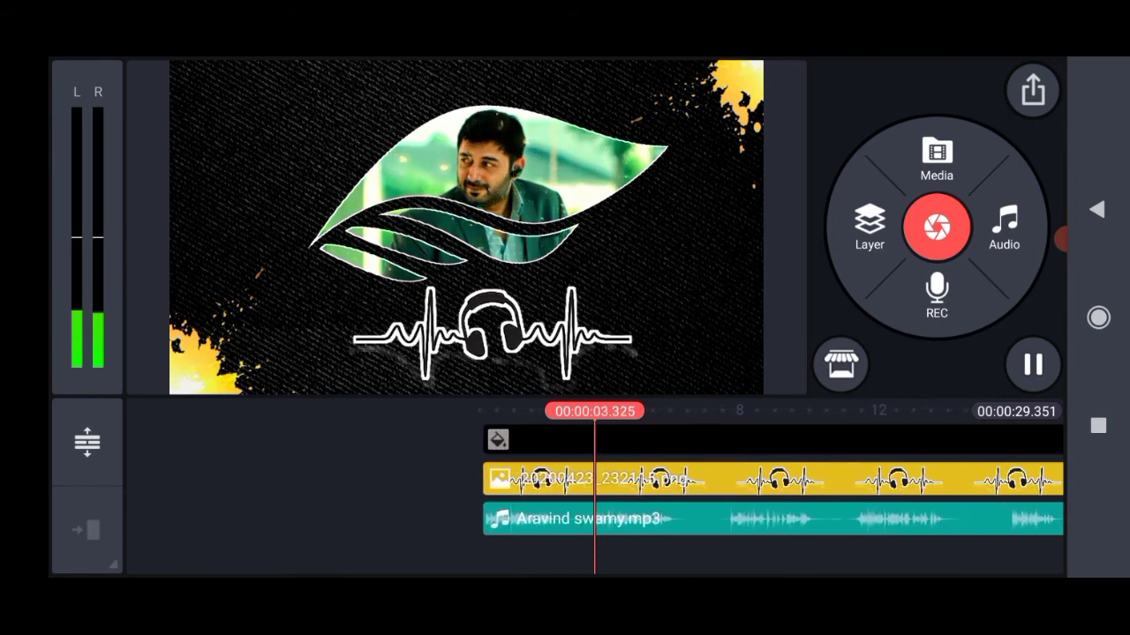
left_click(1034, 363)
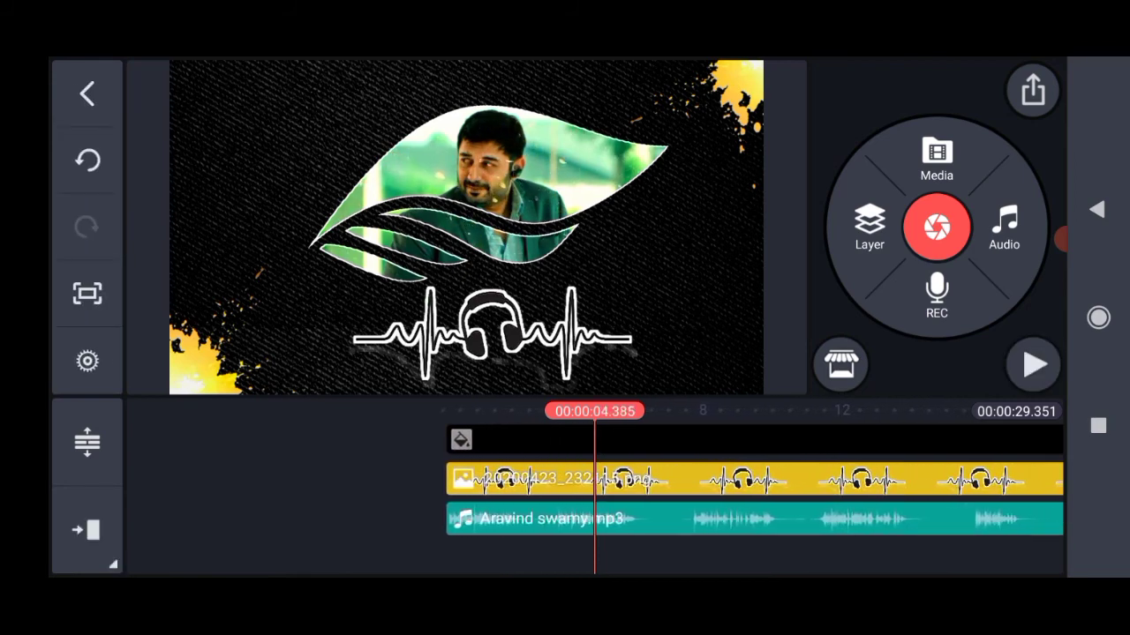